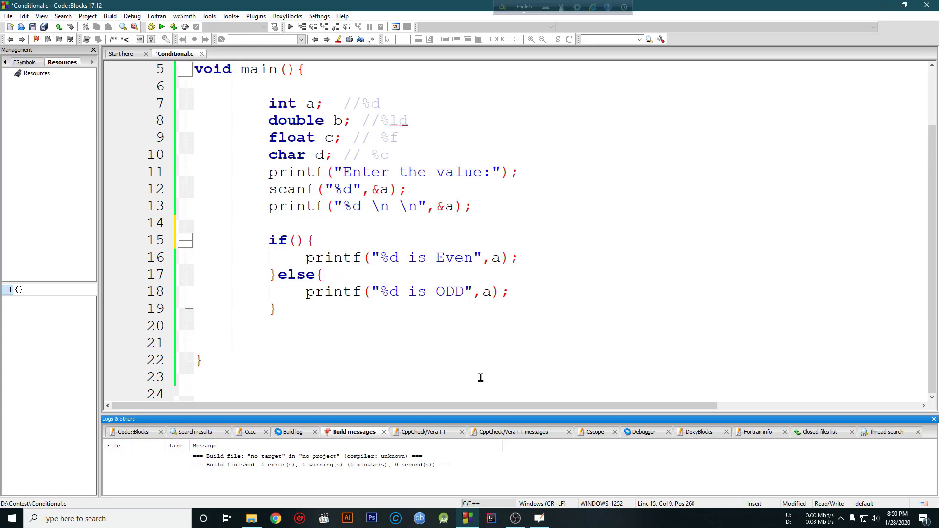
# Step: Write the example comparison a < 5 under the condition, circle the condition and box the comparison
pyautogui.moveTo(268, 189); pyautogui.dragTo(400, 188)
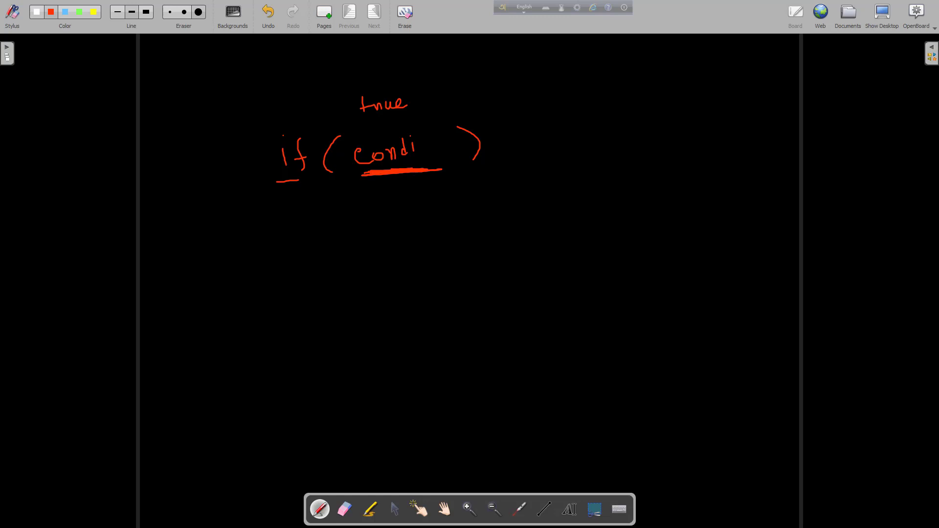
pyautogui.moveTo(379, 213); pyautogui.dragTo(393, 228)
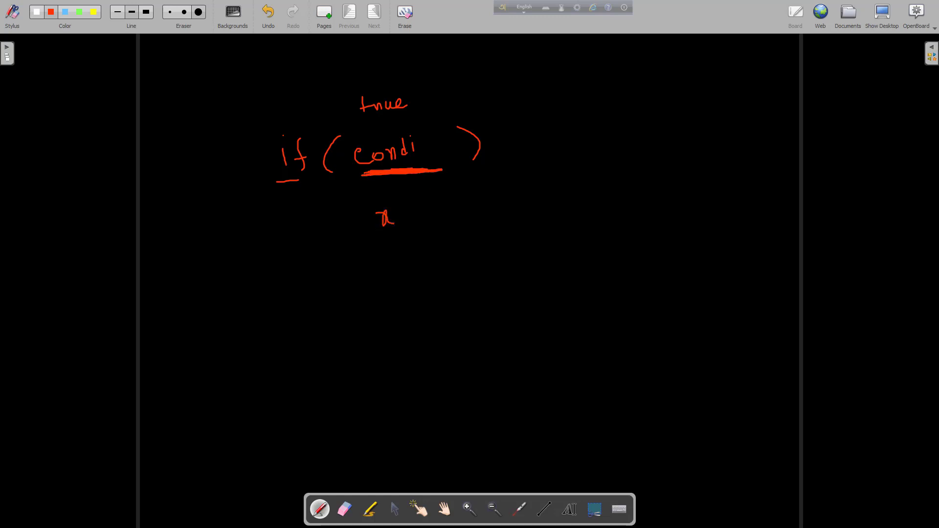
pyautogui.moveTo(407, 212); pyautogui.dragTo(446, 206)
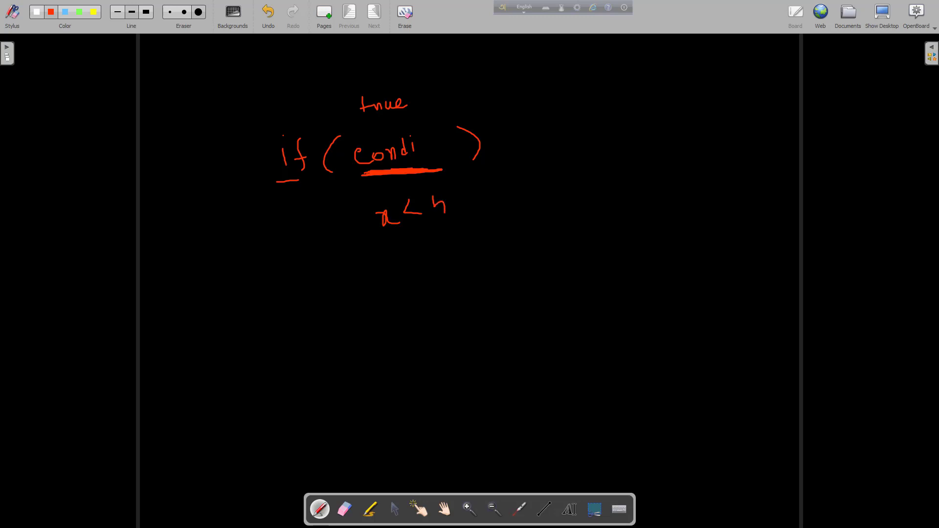
pyautogui.moveTo(381, 235); pyautogui.dragTo(461, 226)
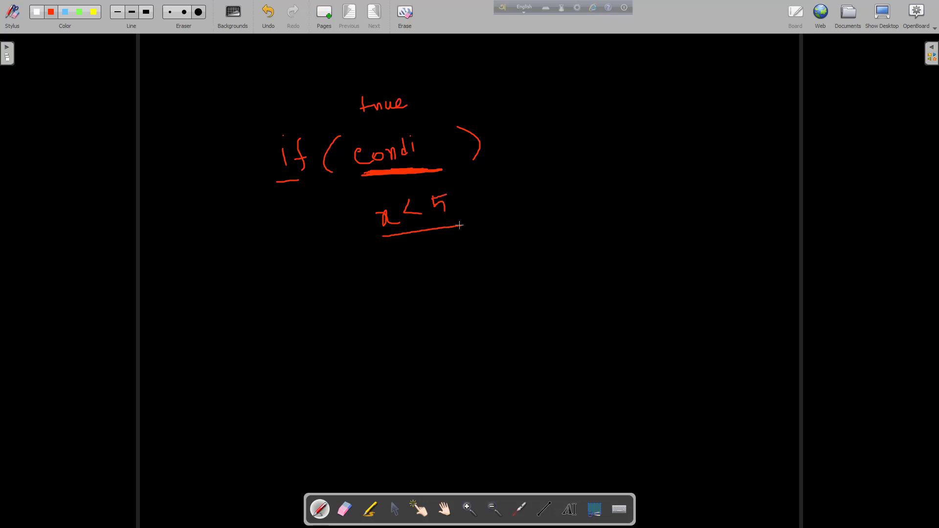
pyautogui.moveTo(350, 129); pyautogui.dragTo(350, 177)
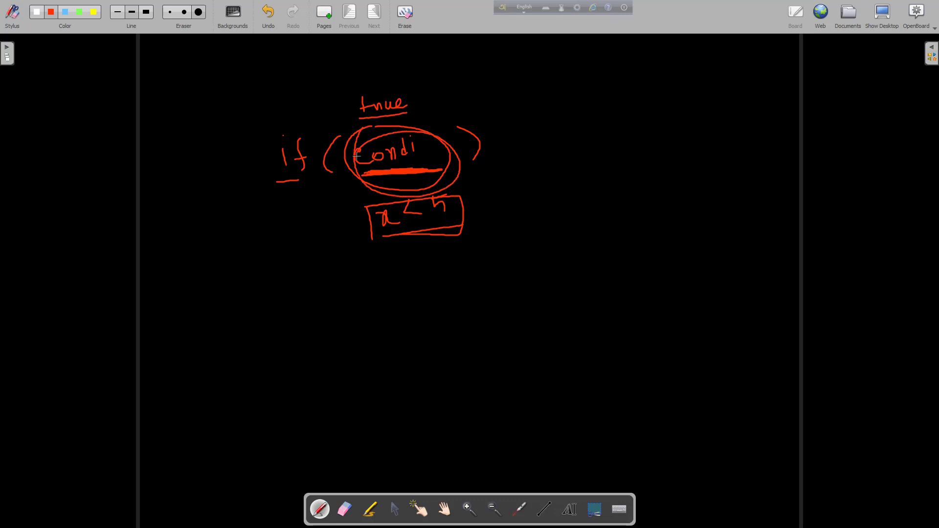
pyautogui.moveTo(503, 139)
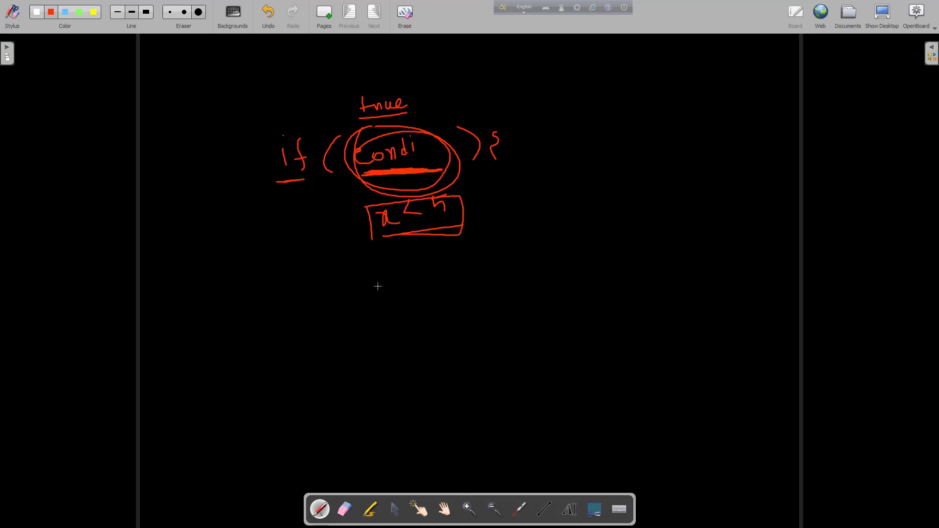
# Step: Draw the if block's closing brace, mark the boxed comparison, and write false beside true
pyautogui.moveTo(357, 270); pyautogui.dragTo(369, 311)
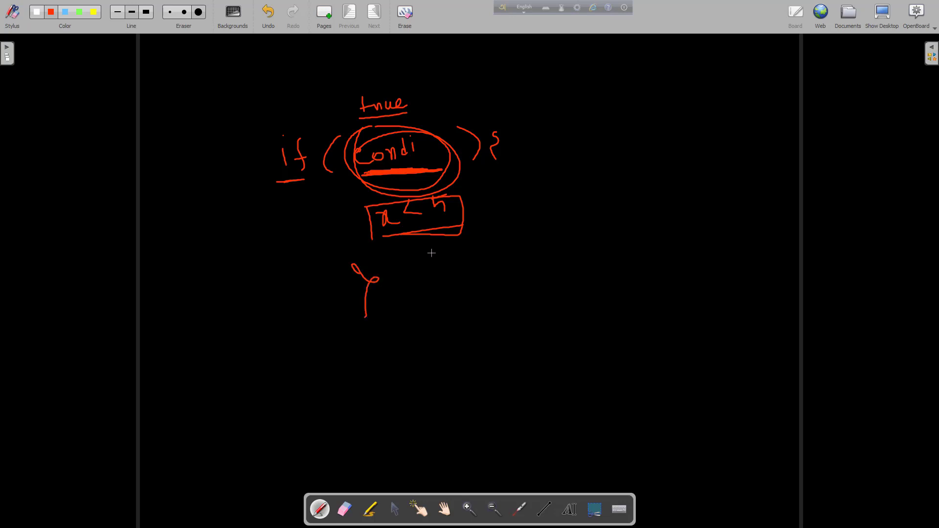
pyautogui.moveTo(492, 198); pyautogui.dragTo(519, 218)
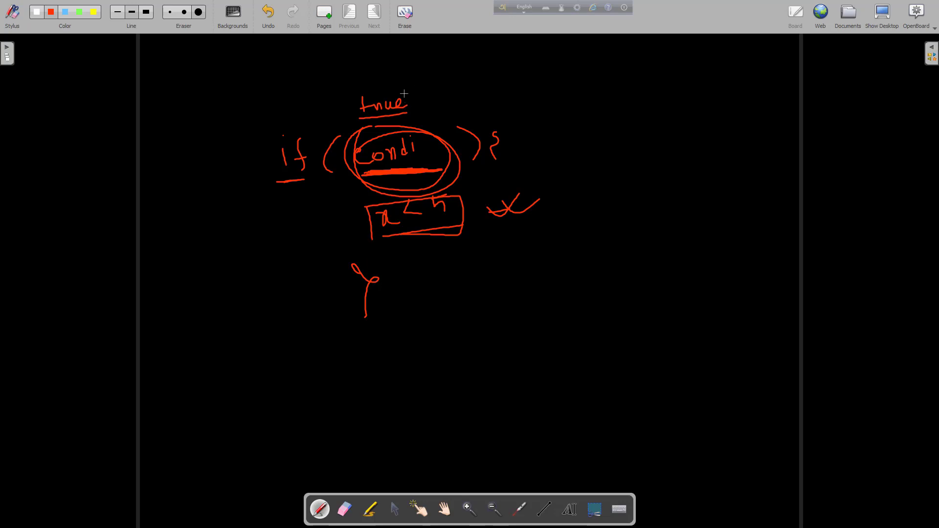
pyautogui.moveTo(425, 96); pyautogui.dragTo(440, 110)
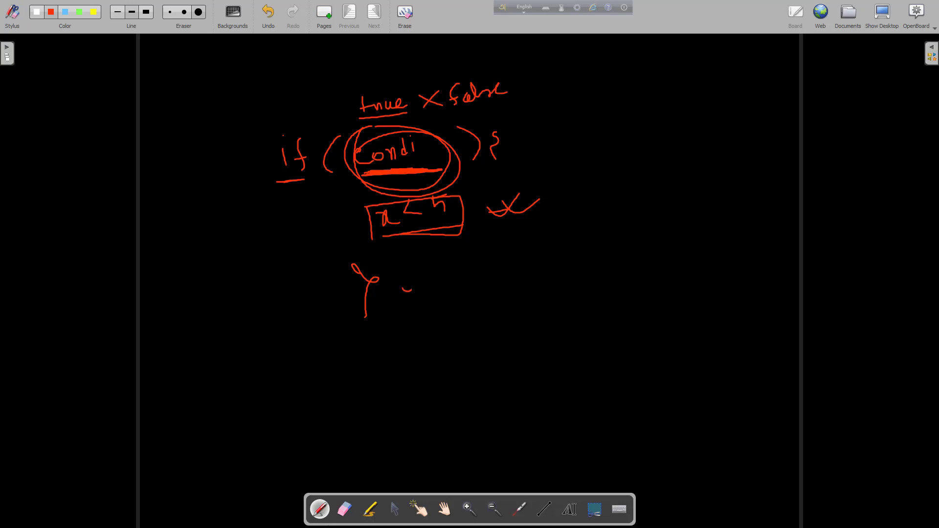
# Step: Write else with its braces after the closing brace, sketch placeholder body lines, and start 1 above true
pyautogui.moveTo(389, 288); pyautogui.dragTo(461, 288)
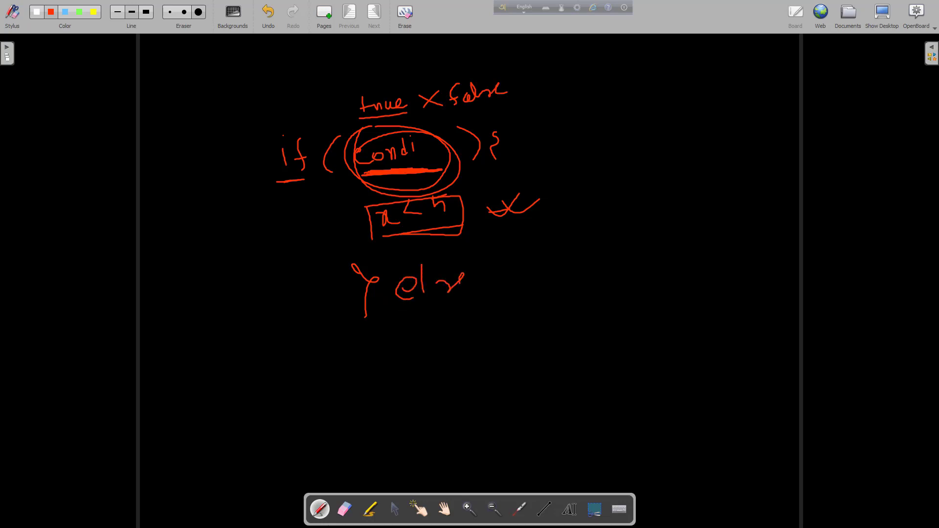
pyautogui.moveTo(431, 282); pyautogui.dragTo(470, 294)
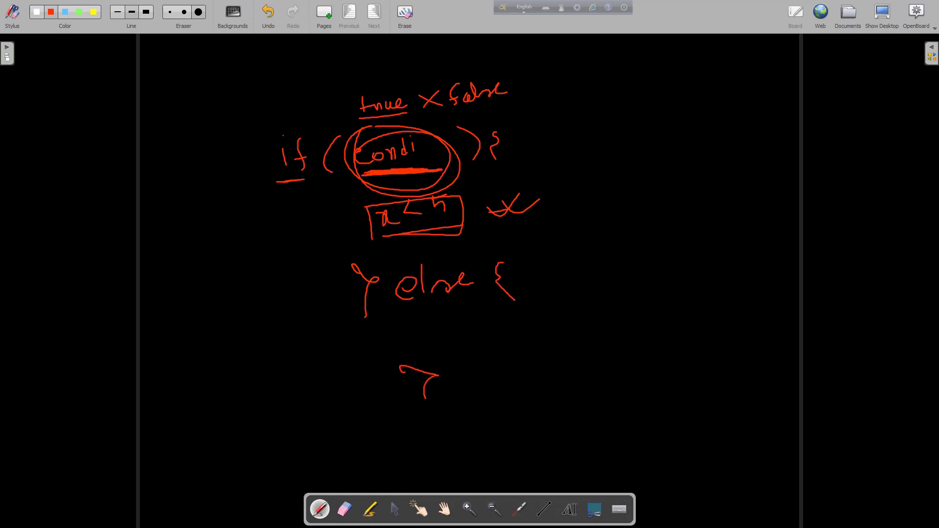
pyautogui.moveTo(446, 340); pyautogui.dragTo(536, 331)
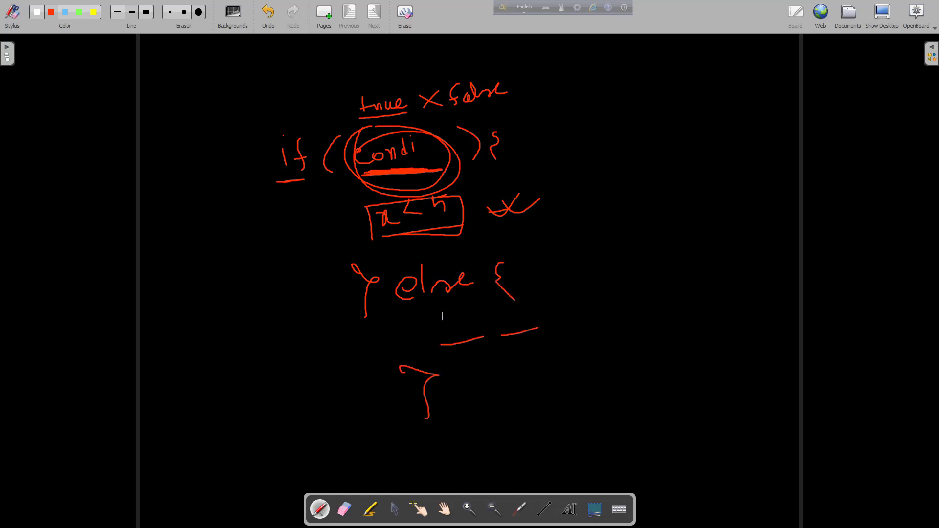
pyautogui.moveTo(364, 116)
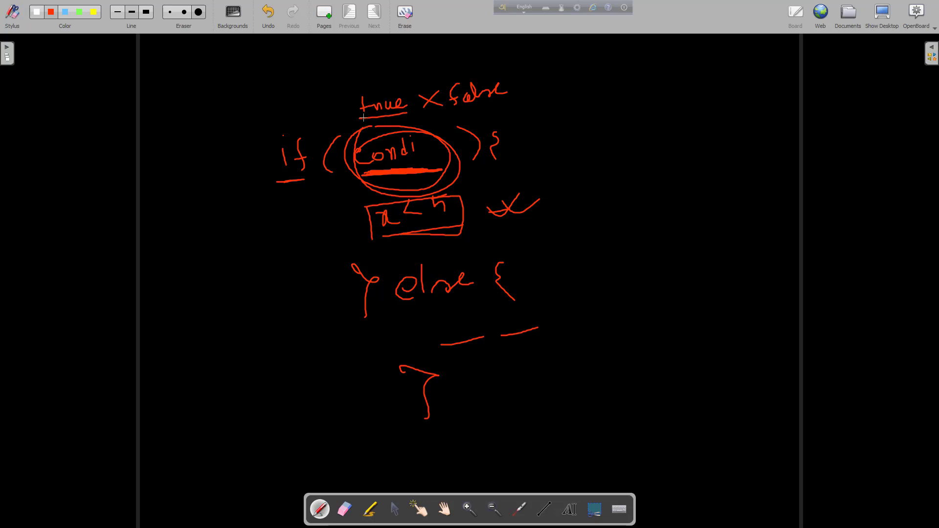
pyautogui.moveTo(361, 116); pyautogui.dragTo(410, 115)
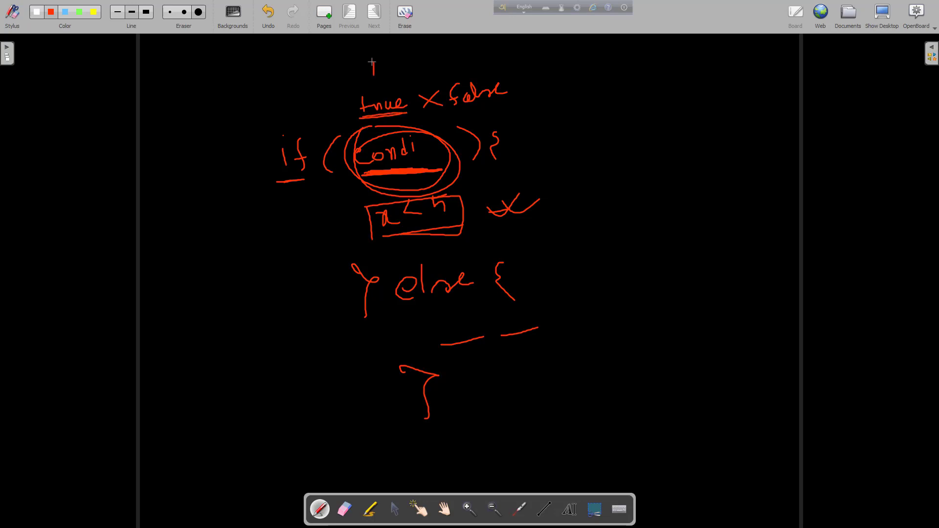
# Step: Write 1 above true, 0 above false, note 0 = NULL, underline it and circle the if
pyautogui.moveTo(376, 59); pyautogui.dragTo(375, 76)
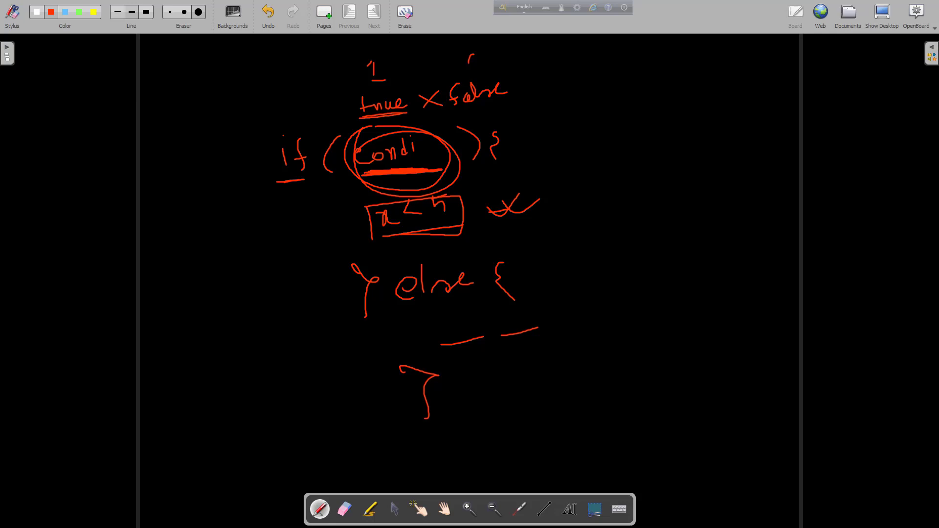
pyautogui.moveTo(471, 65); pyautogui.dragTo(486, 53)
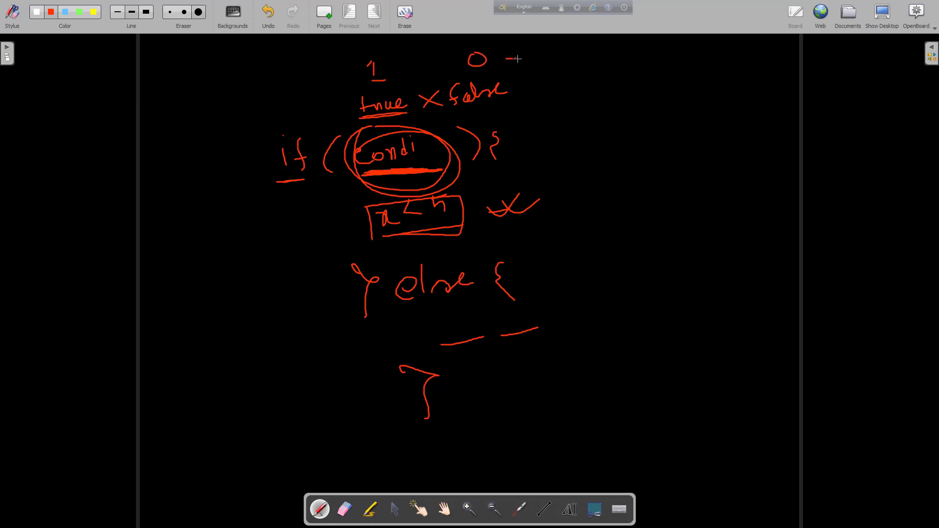
pyautogui.moveTo(509, 54); pyautogui.dragTo(564, 51)
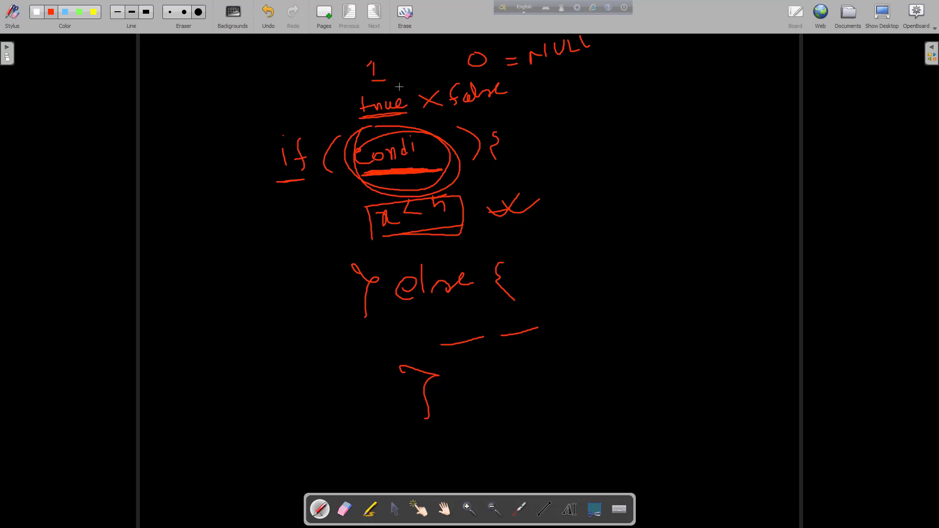
pyautogui.moveTo(468, 63); pyautogui.dragTo(590, 63)
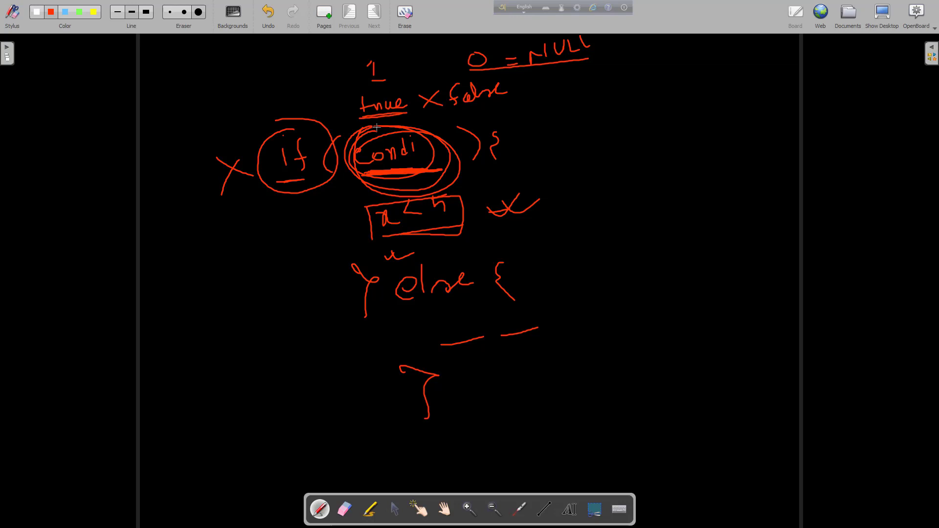
pyautogui.moveTo(429, 180)
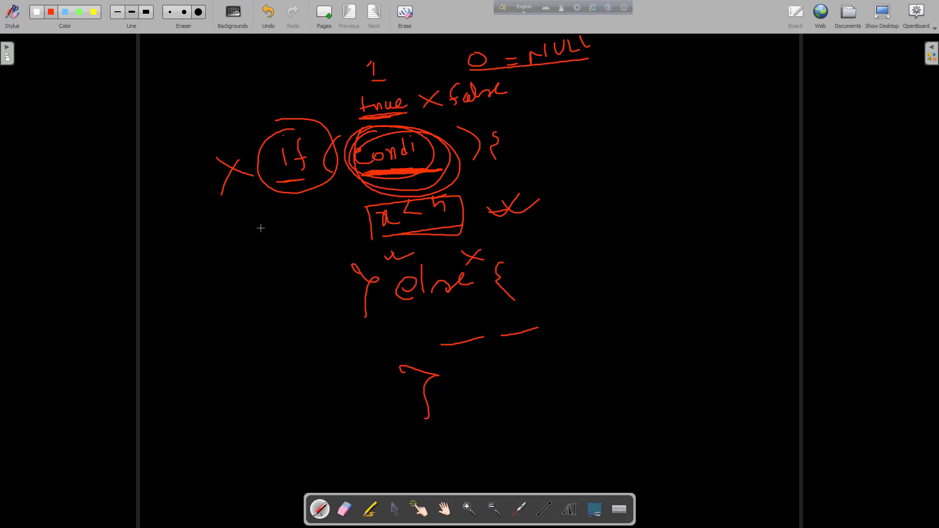
# Step: Add a cross left of the comparison, then build and run the edited Conditional program in Code::Blocks
pyautogui.moveTo(267, 228); pyautogui.dragTo(300, 231)
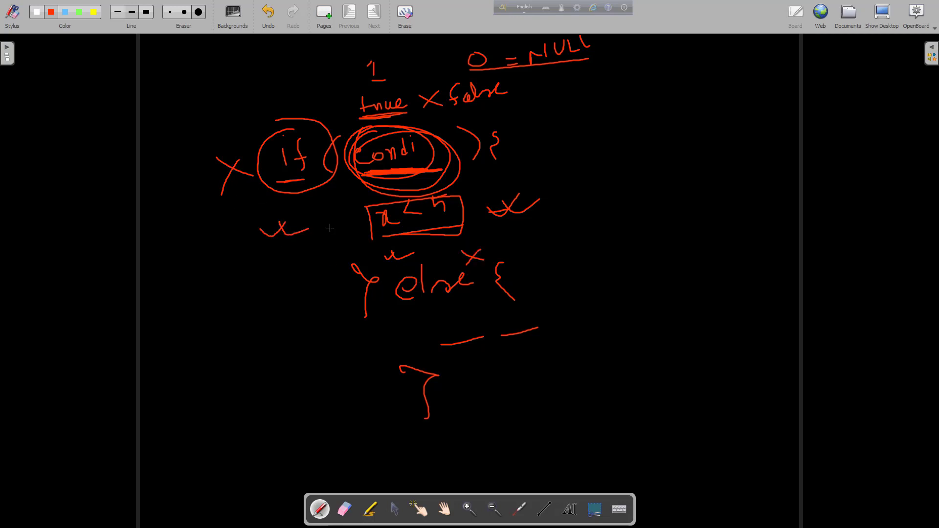
pyautogui.moveTo(318, 163)
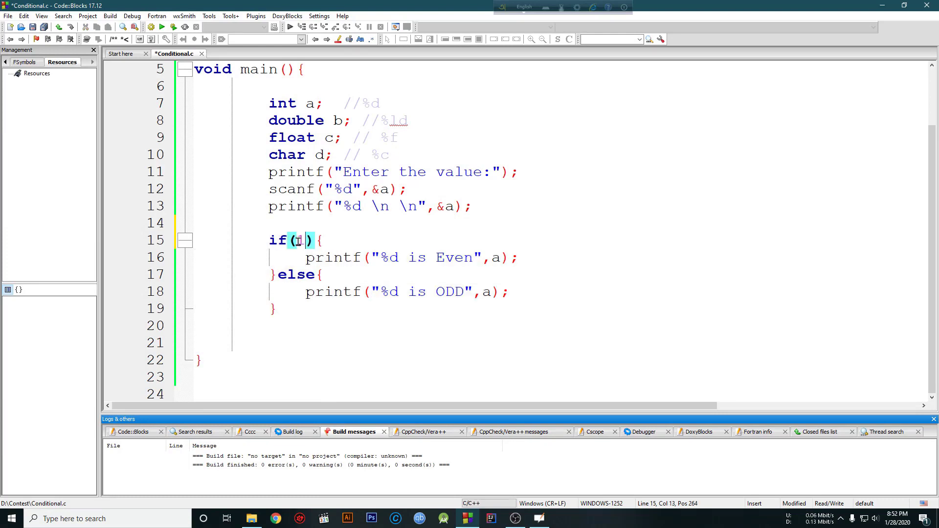
pyautogui.click(40, 26)
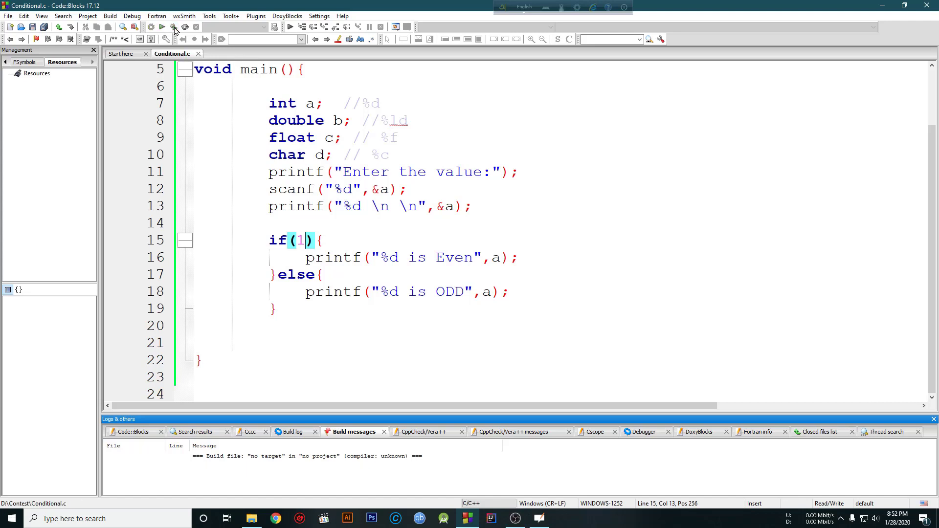
pyautogui.click(170, 28)
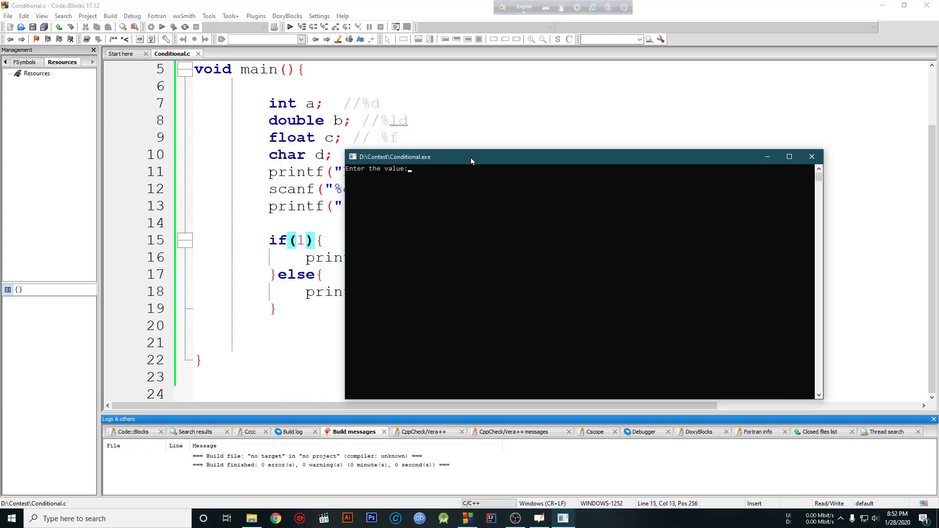
pyautogui.write('45')
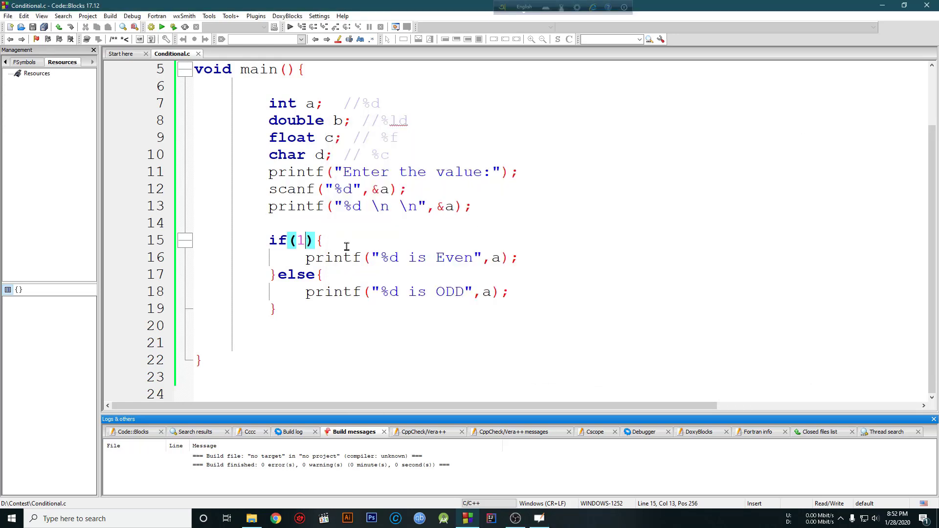
pyautogui.press('Backspace')
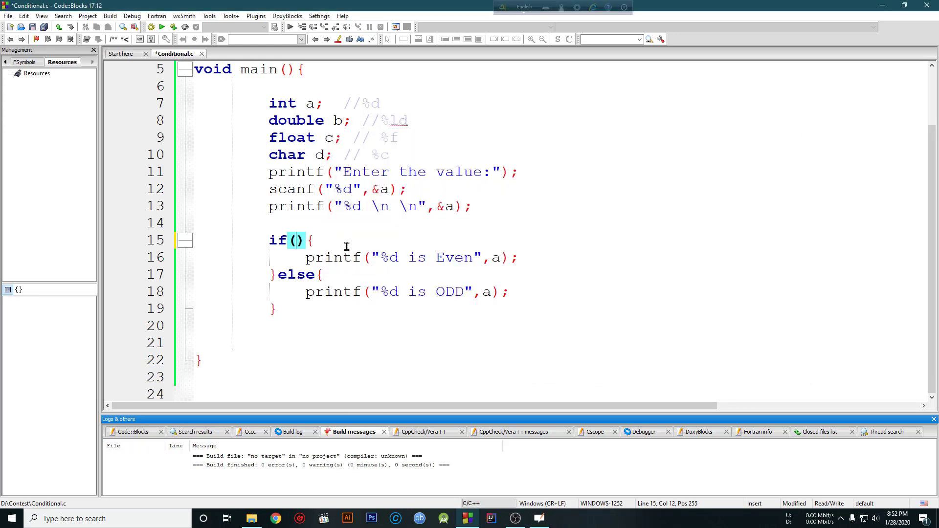
pyautogui.write('!0')
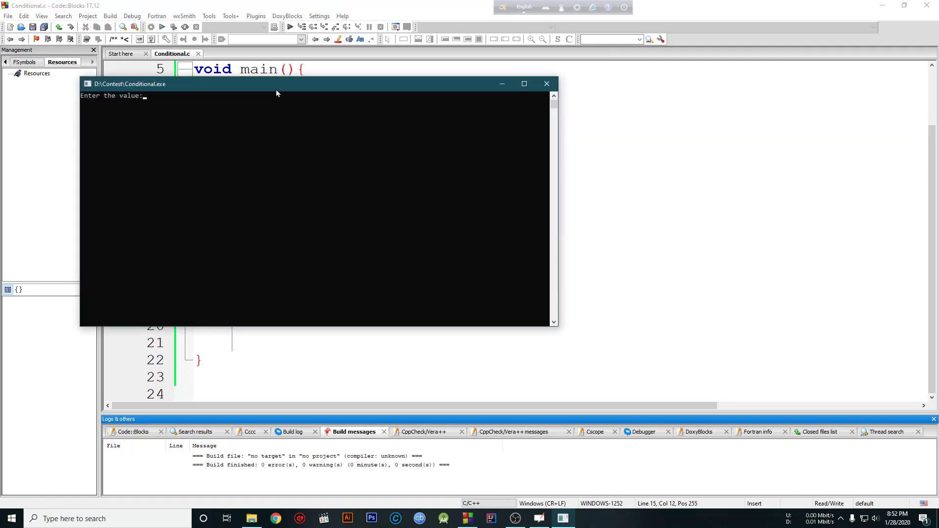
pyautogui.write('2')
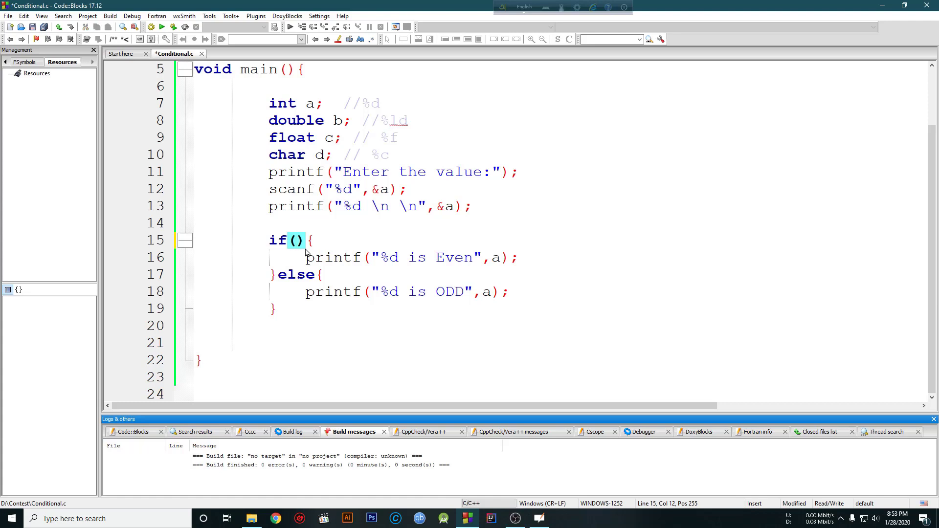
# Step: Run the program with condition 2, entering 4 and 19 in the console, both reported as Even
pyautogui.click(169, 27)
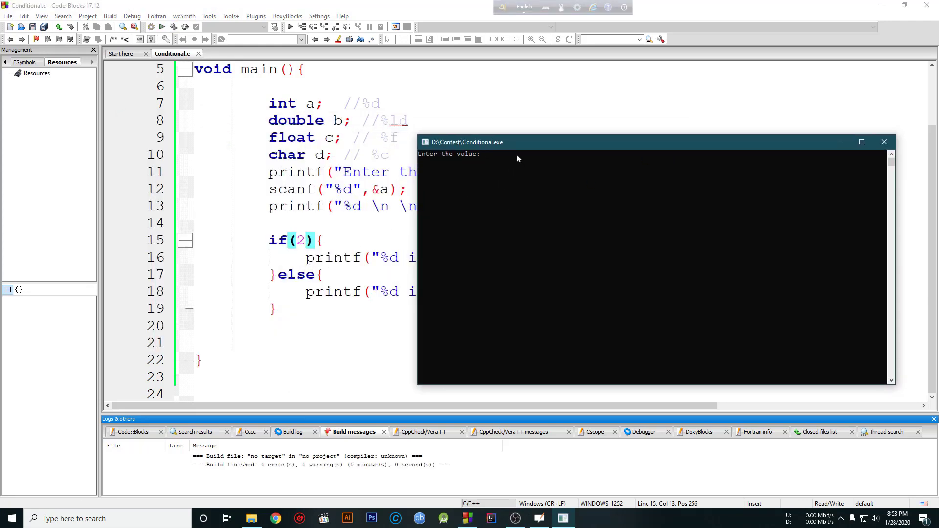
pyautogui.write('4')
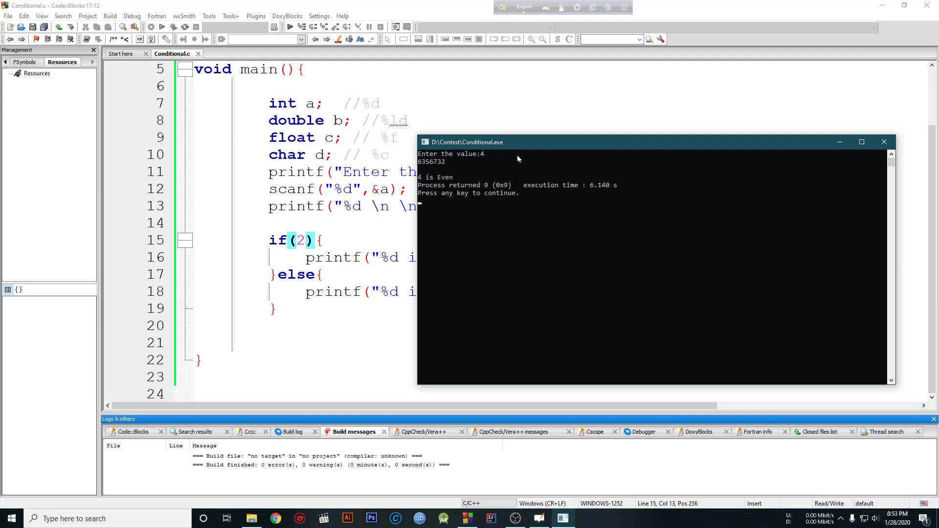
pyautogui.moveTo(885, 142)
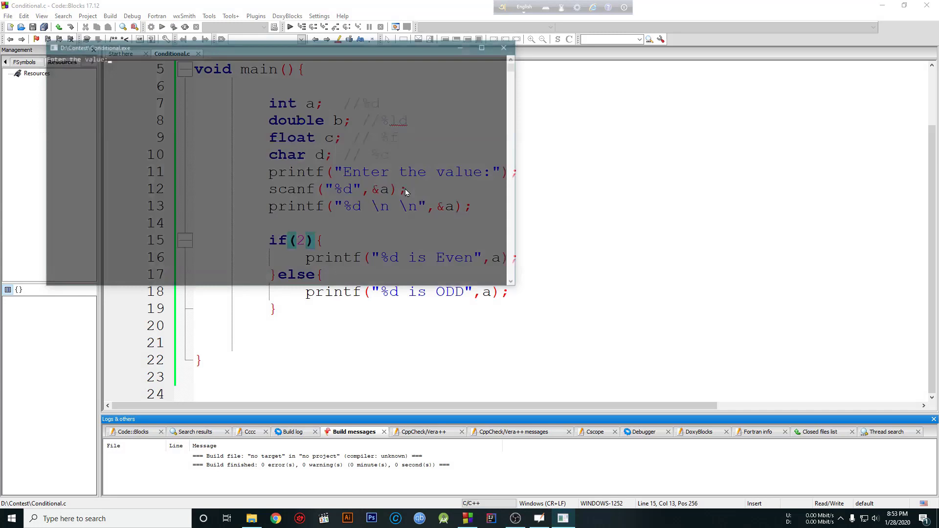
pyautogui.write('19')
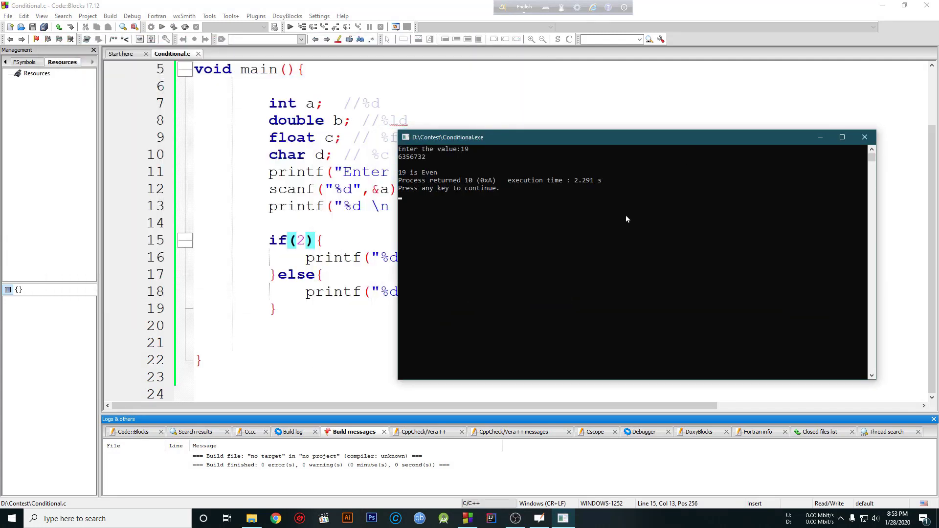
pyautogui.click(300, 241)
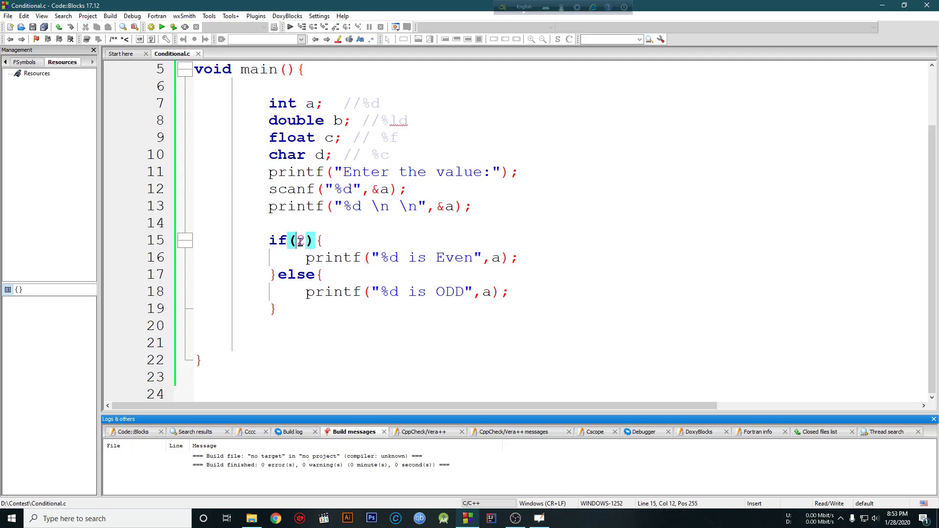
pyautogui.write('2')
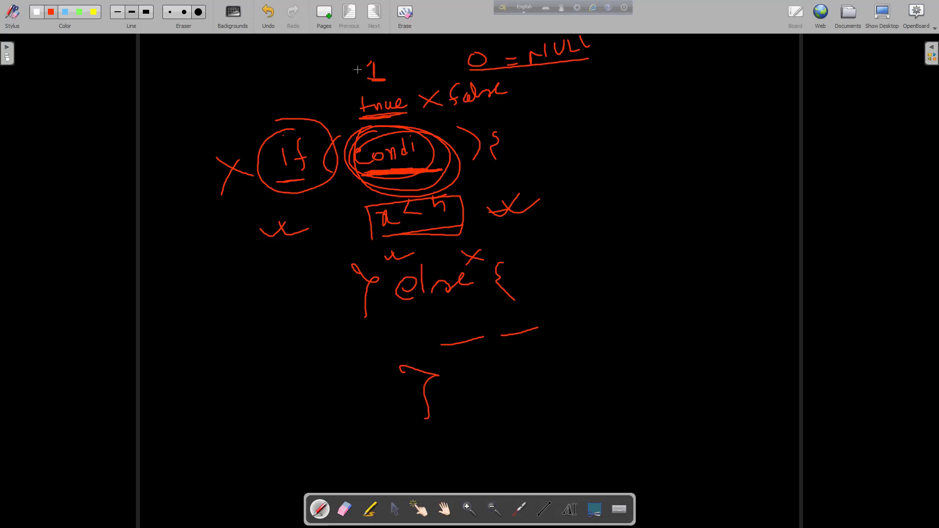
# Step: Write 1 0 above the if diagram and underline it
pyautogui.moveTo(287, 72); pyautogui.dragTo(323, 75)
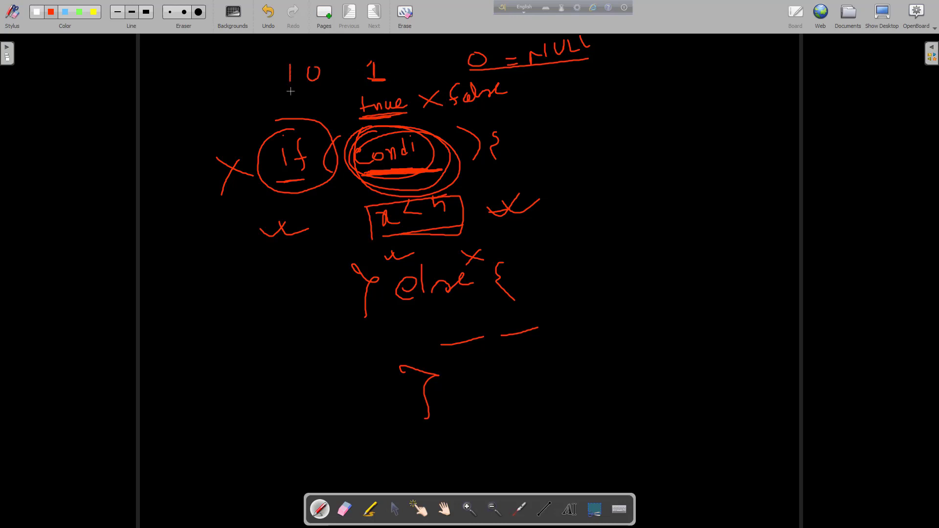
pyautogui.moveTo(282, 99); pyautogui.dragTo(351, 98)
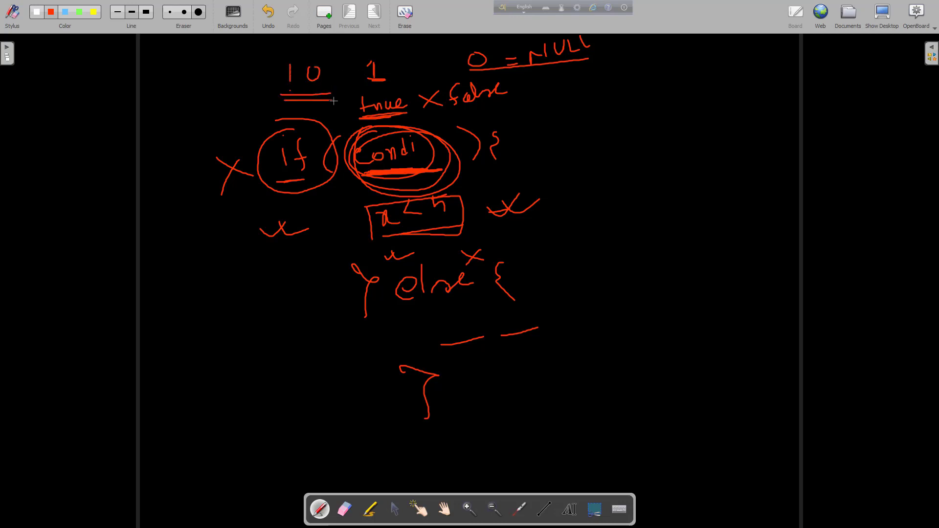
pyautogui.moveTo(552, 67)
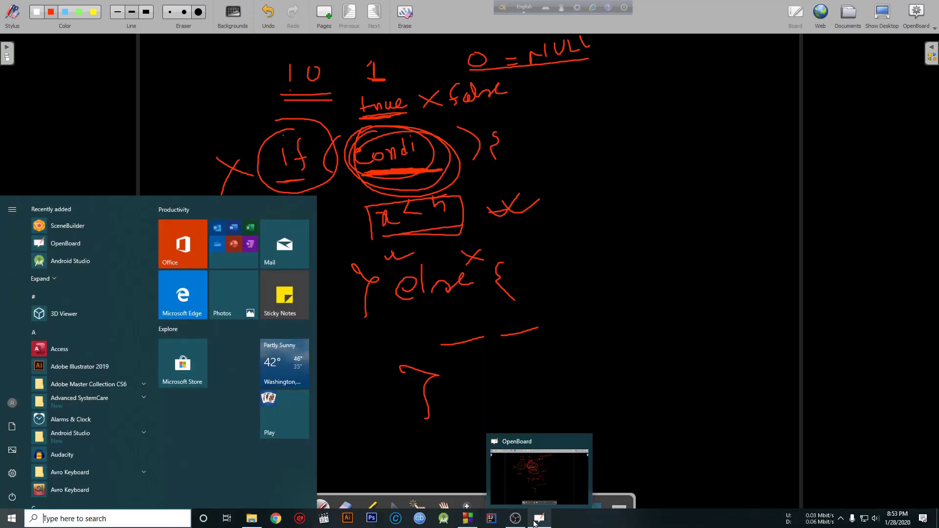
# Step: Set the if condition to NULL, build and run, and enter 45, which is reported as ODD
pyautogui.click(538, 519)
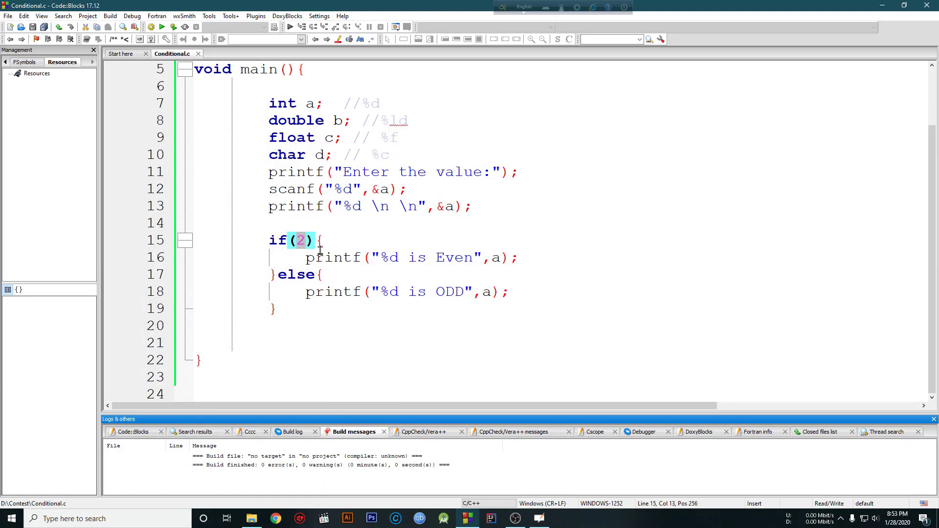
pyautogui.write('NULL')
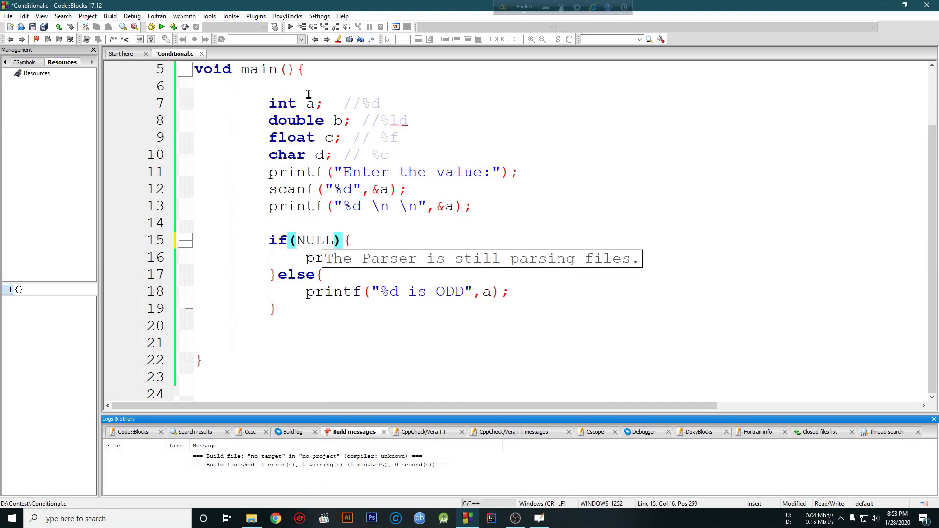
pyautogui.click(150, 27)
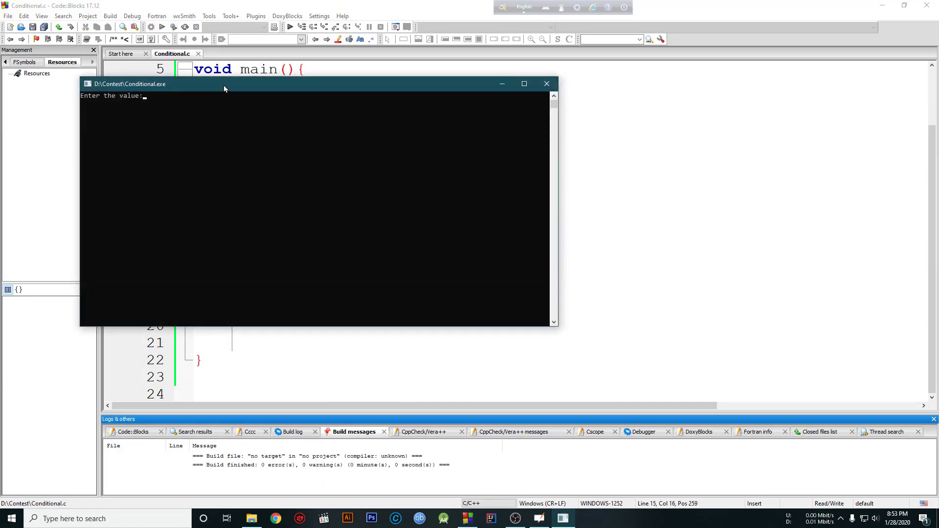
pyautogui.write('45')
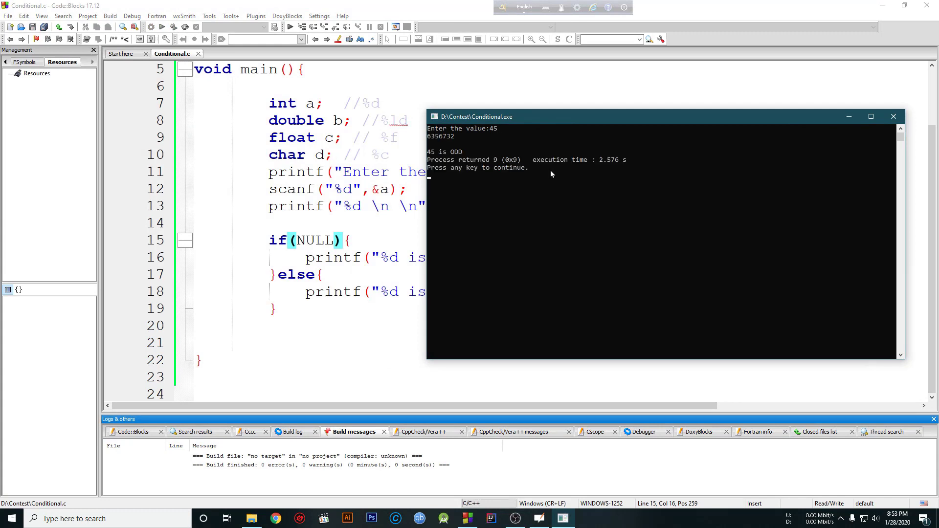
pyautogui.moveTo(509, 130)
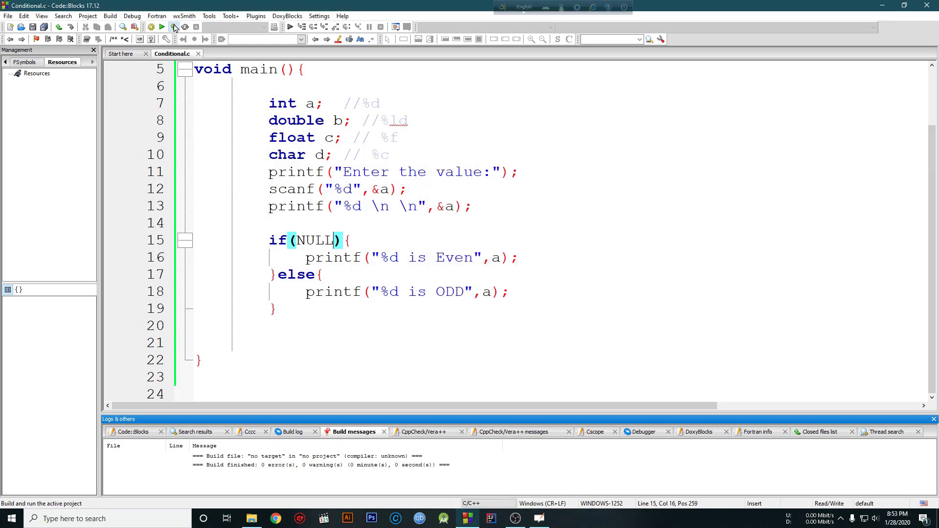
pyautogui.click(173, 28)
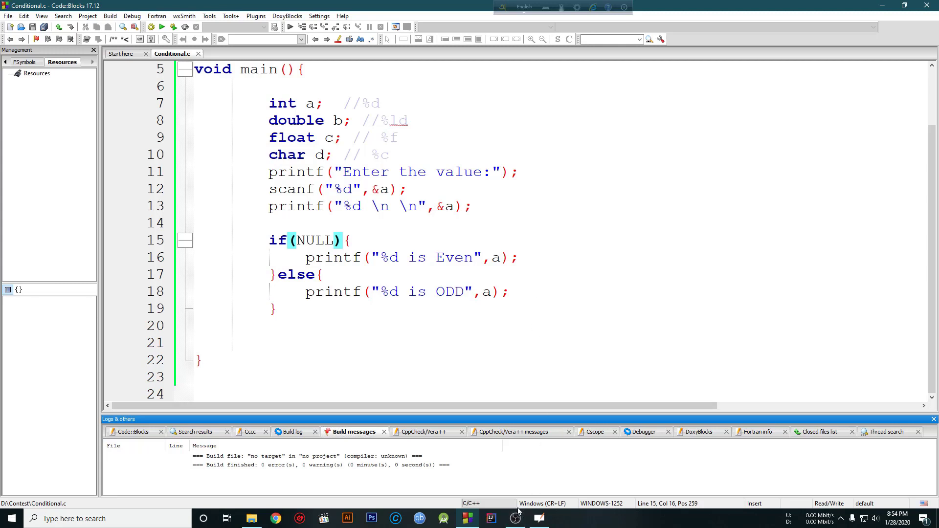
pyautogui.moveTo(530, 445)
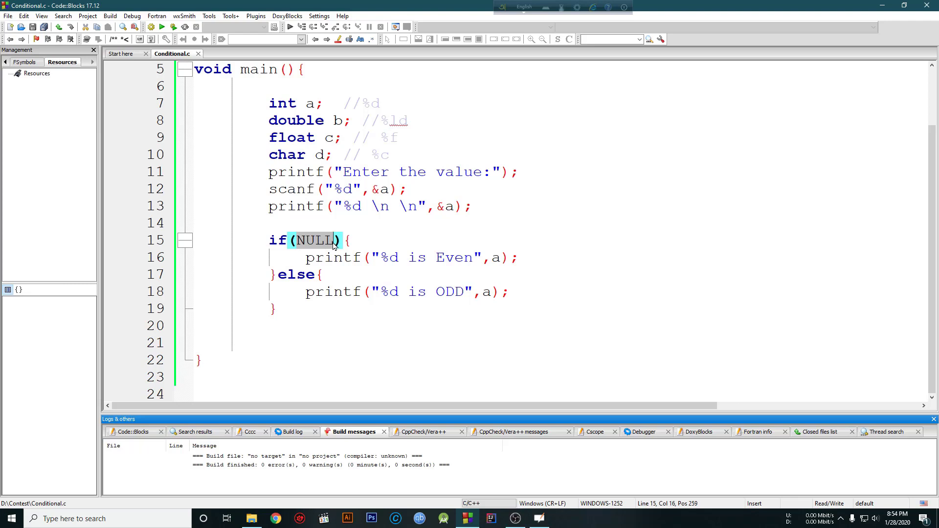
pyautogui.moveTo(362, 284)
pyautogui.write('f')
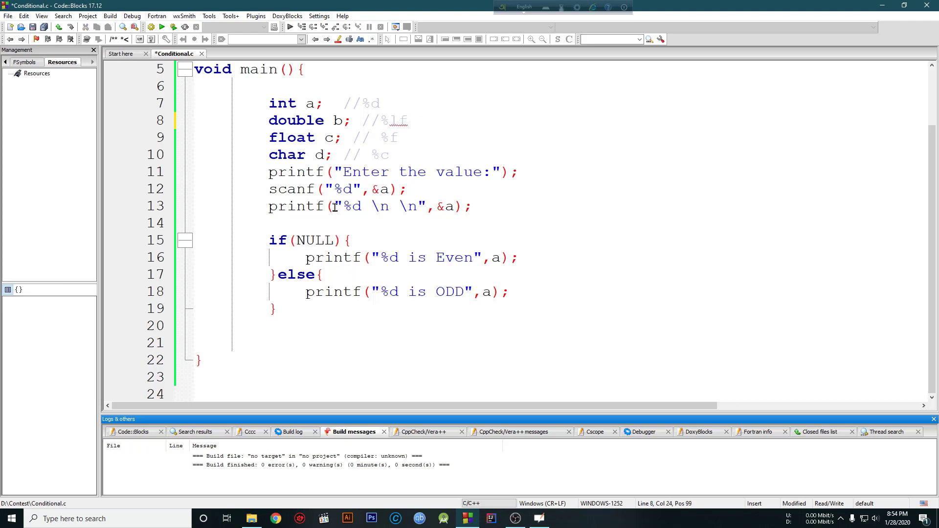
# Step: Select the word NULL in the if condition after correcting the double comment to %lf
pyautogui.doubleClick(313, 241)
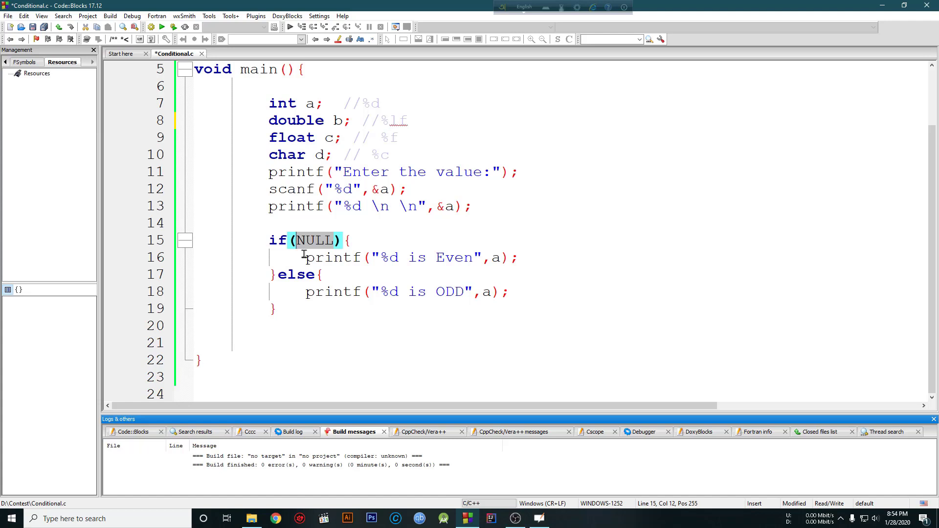
pyautogui.moveTo(427, 370)
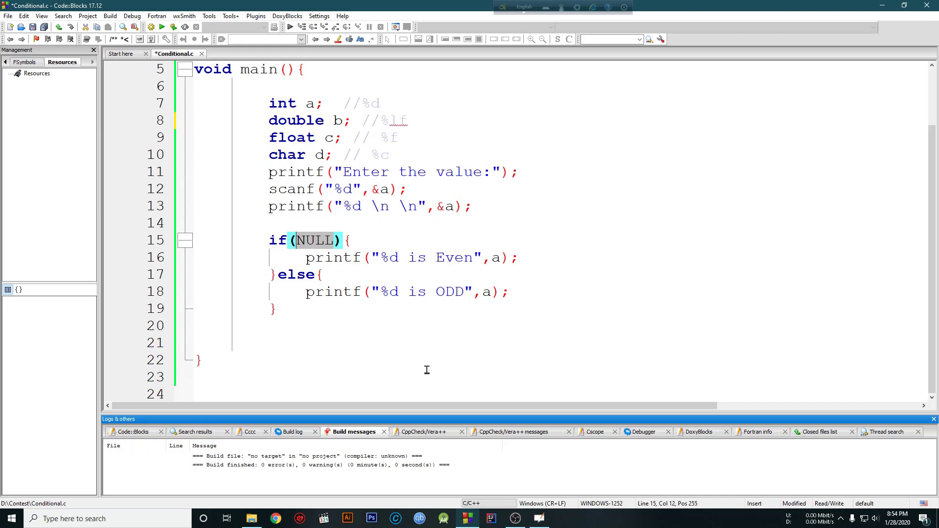
pyautogui.moveTo(460, 376)
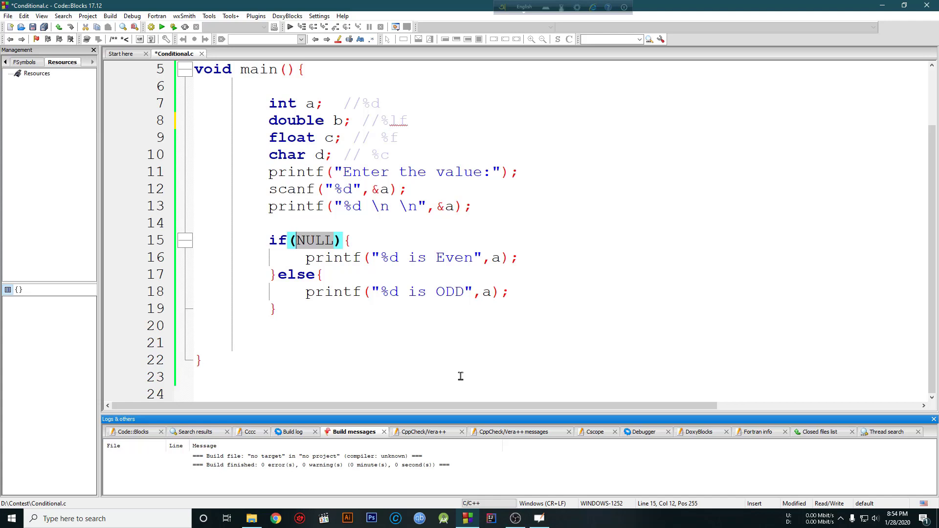
pyautogui.moveTo(464, 385)
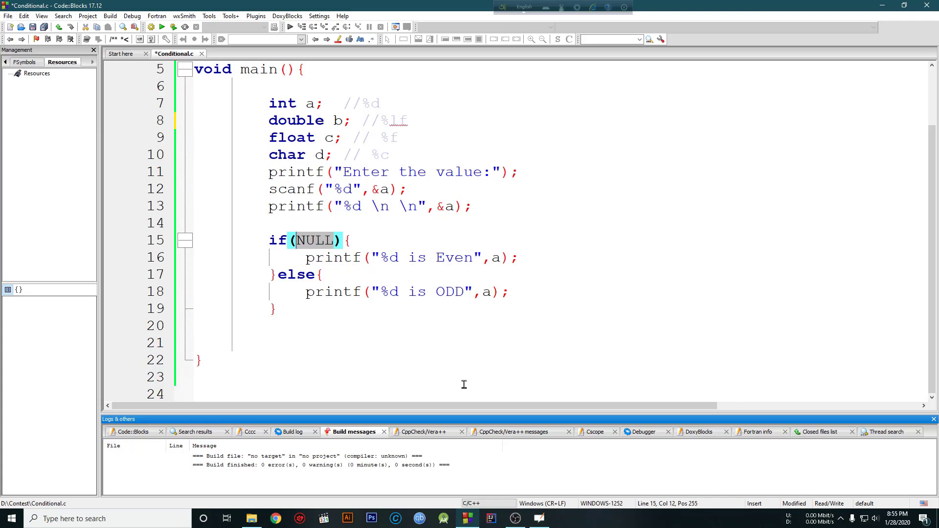
pyautogui.moveTo(517, 518)
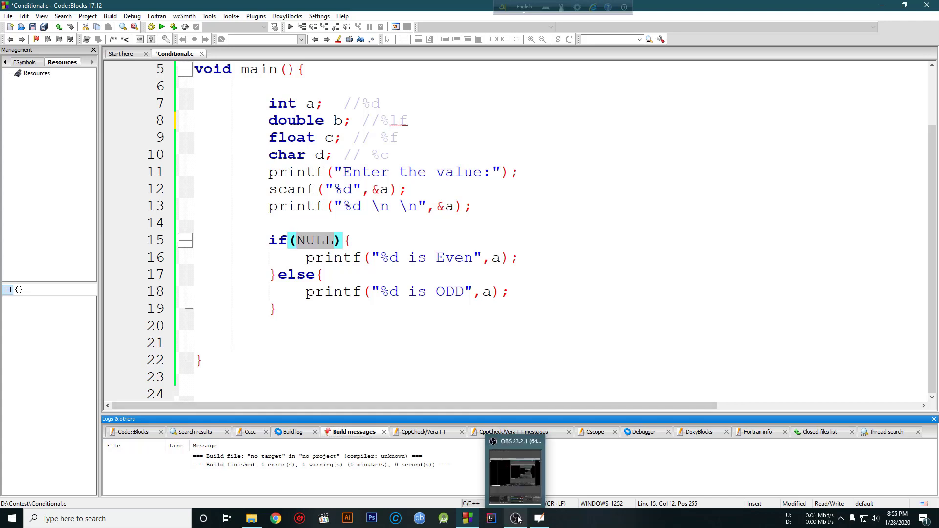